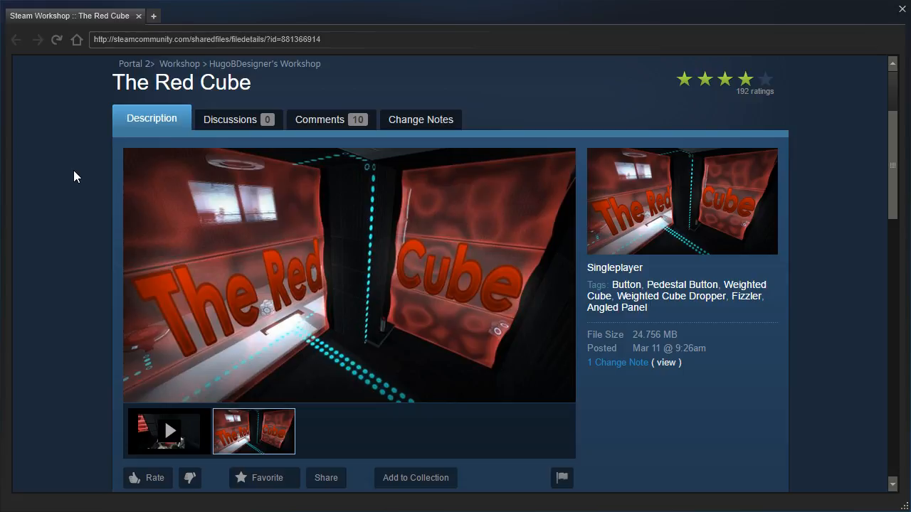
Fire the blue and orange portal pair onto the walls flanking the red fizzler
scroll("down", 3)
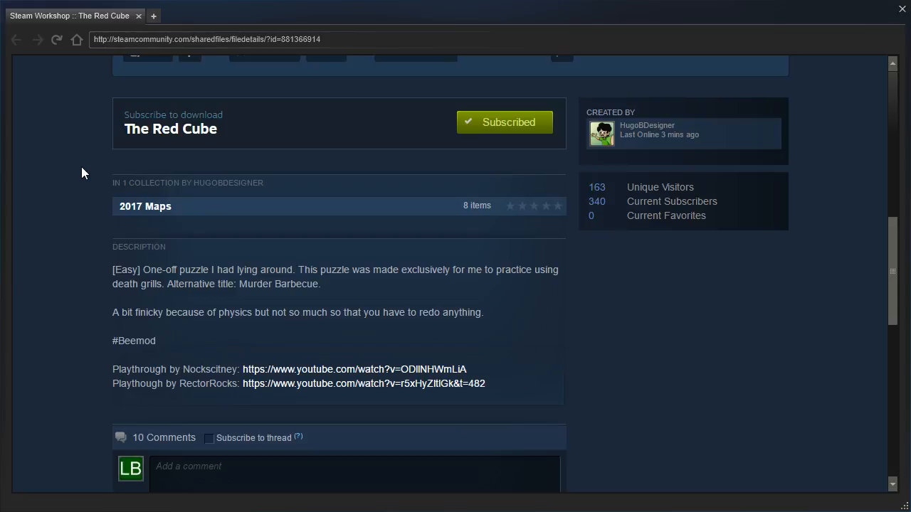
mouse_move(74, 229)
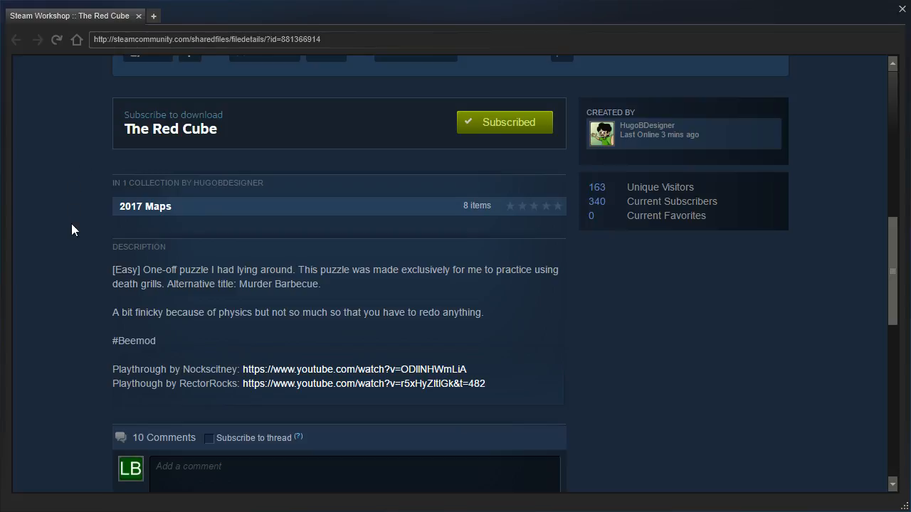
mouse_move(60, 284)
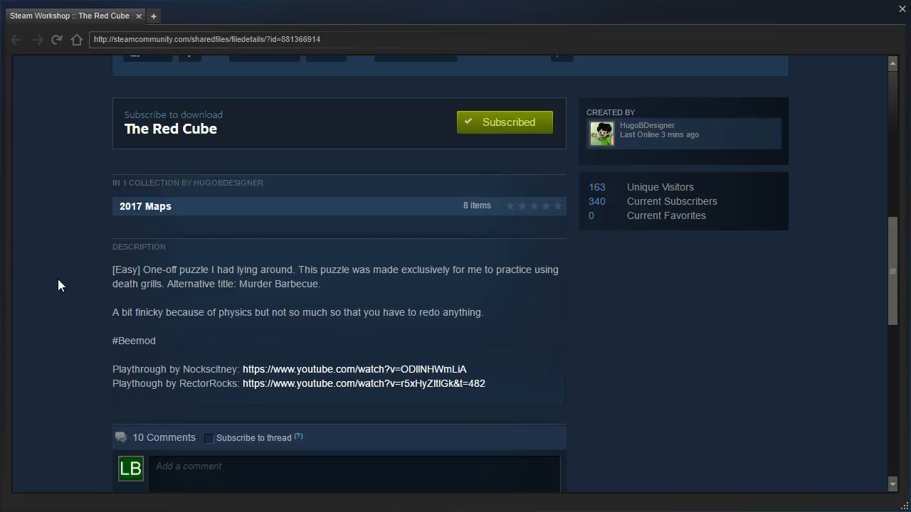
mouse_move(71, 280)
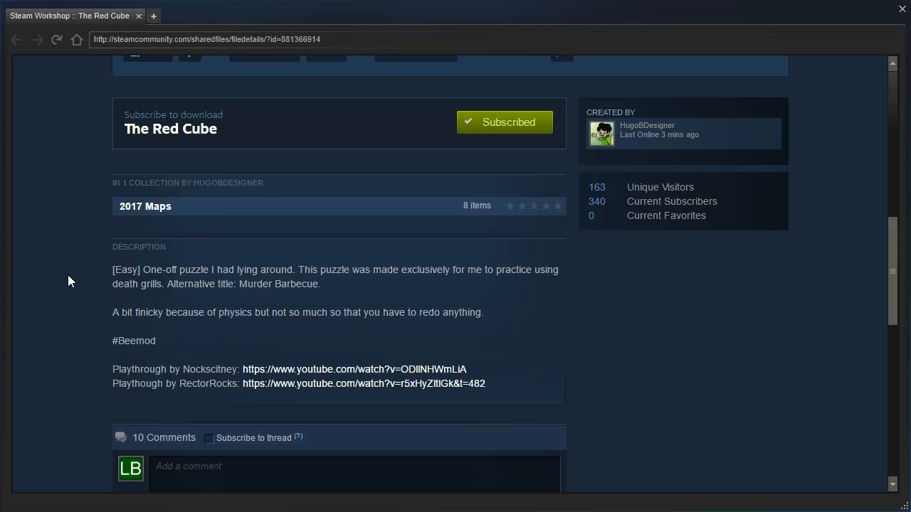
scroll("up", 3)
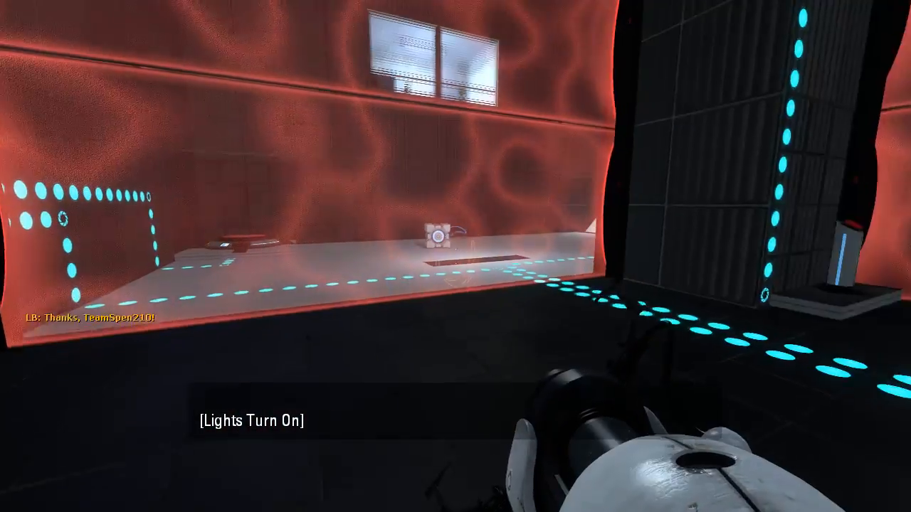
left_click(456, 257)
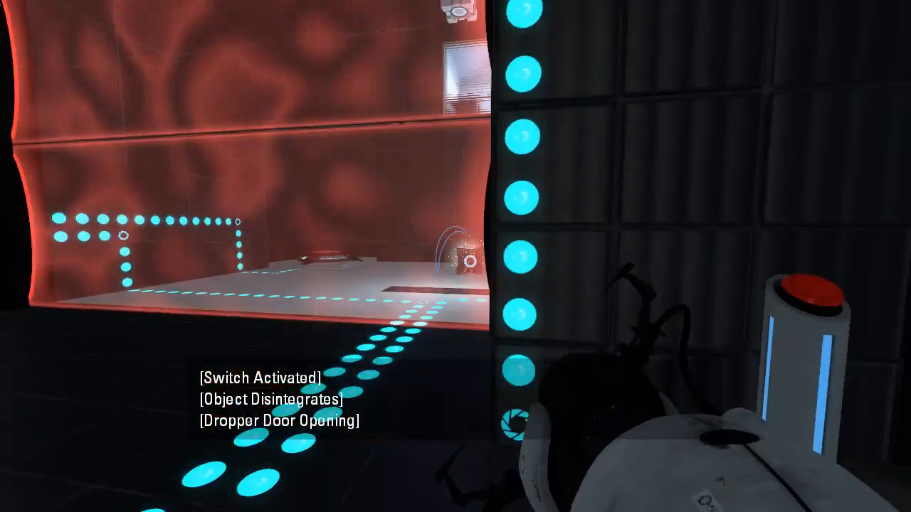
left_click(456, 256)
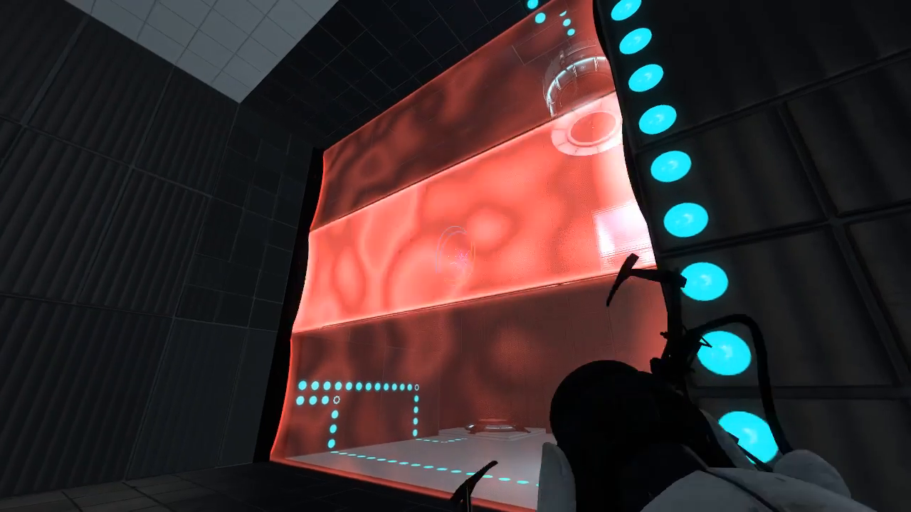
mouse_move(455, 256)
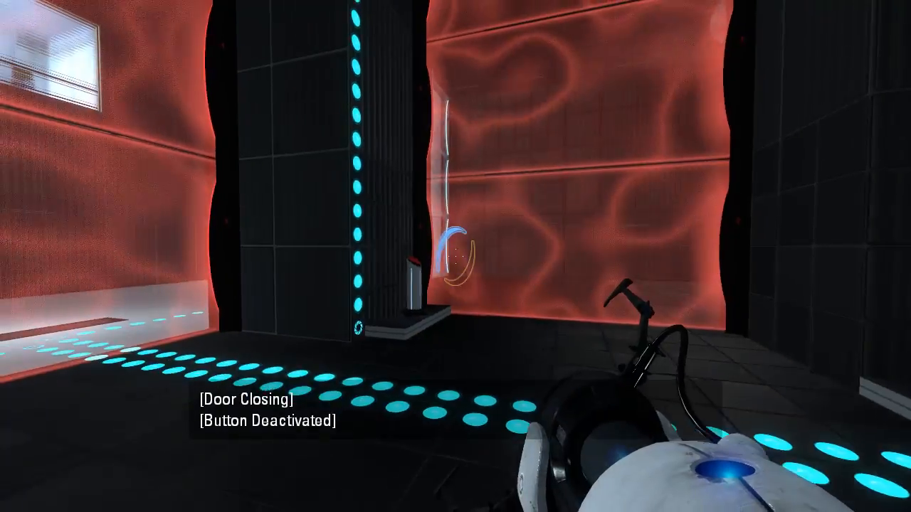
mouse_move(455, 257)
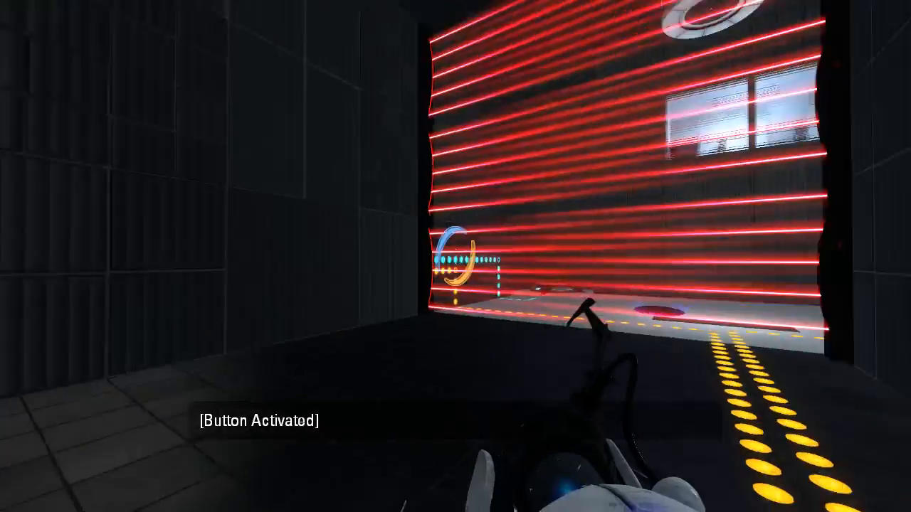
mouse_move(455, 257)
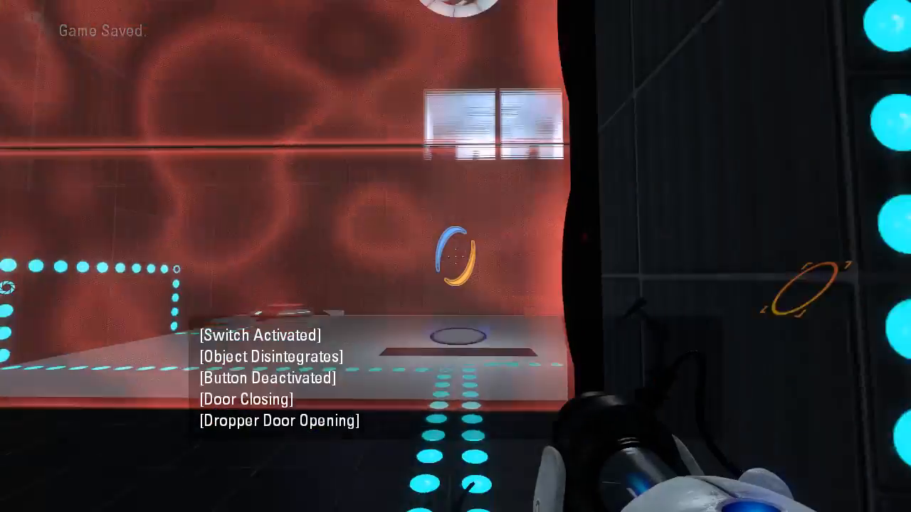
mouse_move(455, 256)
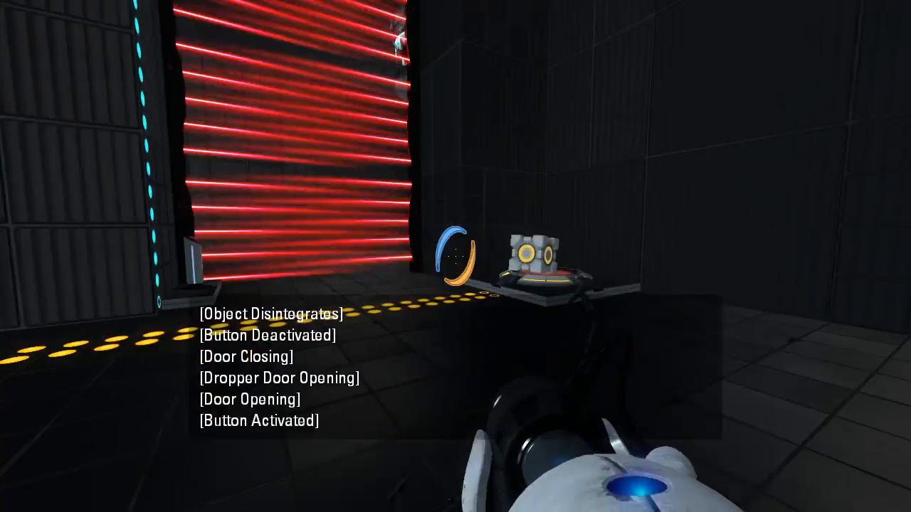